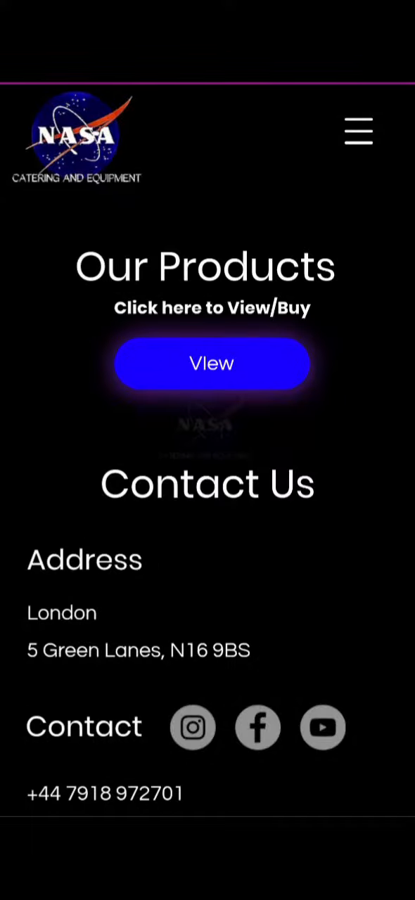
Scroll the home page past Contact Us to the opening hours and embedded Google map.
{"action": "scroll", "scroll_direction": "down", "scroll_amount": 3}
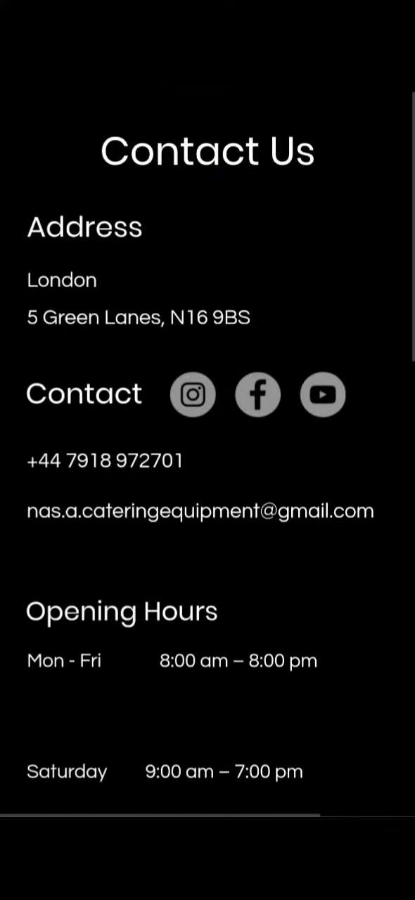
{"action": "scroll", "scroll_direction": "down", "scroll_amount": 3}
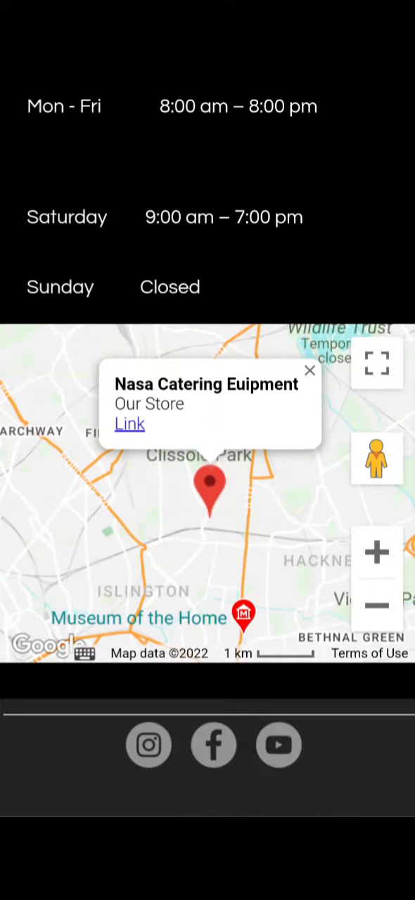
{"action": "left_click", "coordinate": [377, 605]}
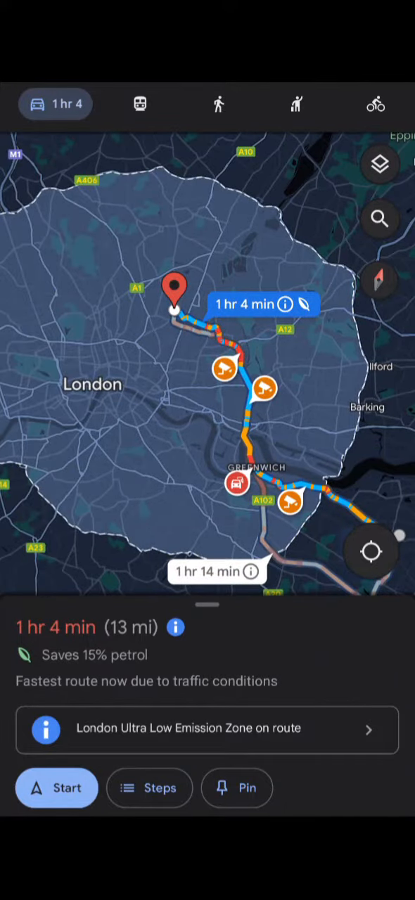
{"action": "left_click", "coordinate": [175, 296]}
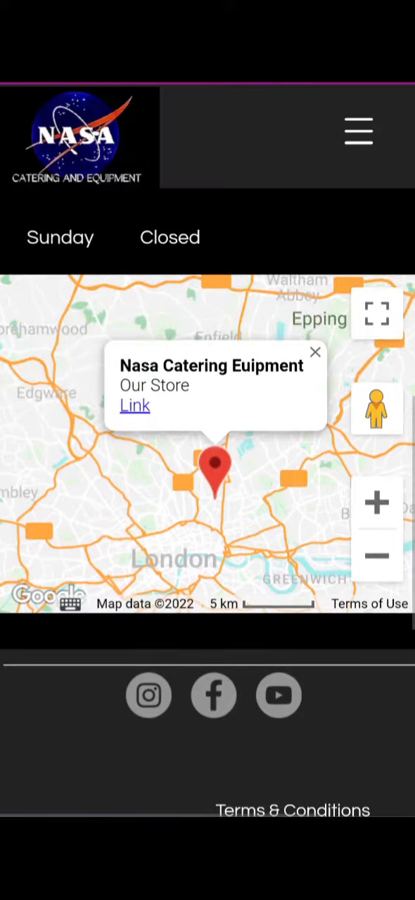
Scroll to the footer policy links and back up toward the Inventory page.
{"action": "scroll", "scroll_direction": "down", "scroll_amount": 3}
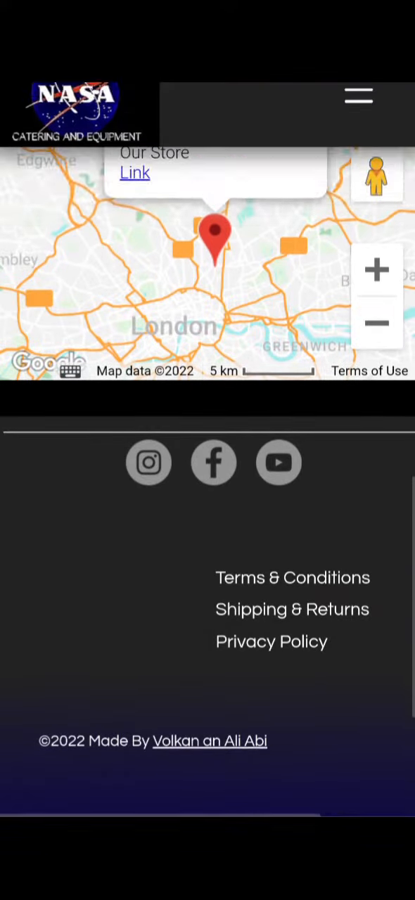
{"action": "scroll", "scroll_direction": "up", "scroll_amount": 3}
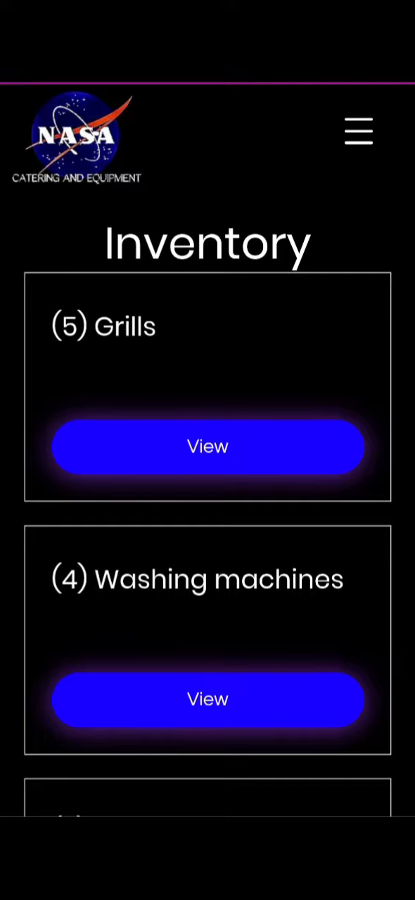
Scroll the Inventory list and view the Fridges category showing a stock count of 5.
{"action": "scroll", "scroll_direction": "down", "scroll_amount": 3}
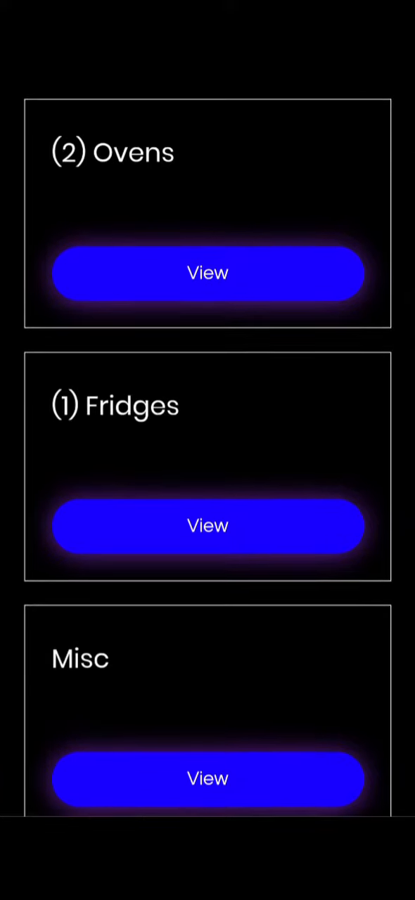
{"action": "left_click", "coordinate": [208, 526]}
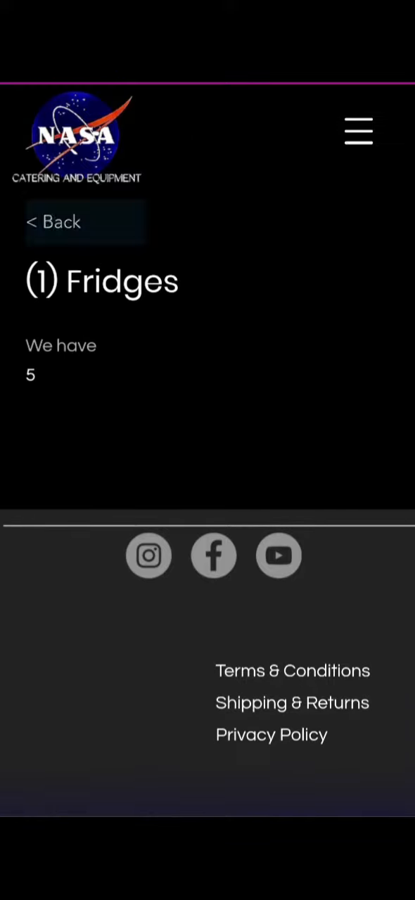
Scroll through the FAQ and privacy policy page, then return to the home page.
{"action": "scroll", "scroll_direction": "down", "scroll_amount": 3}
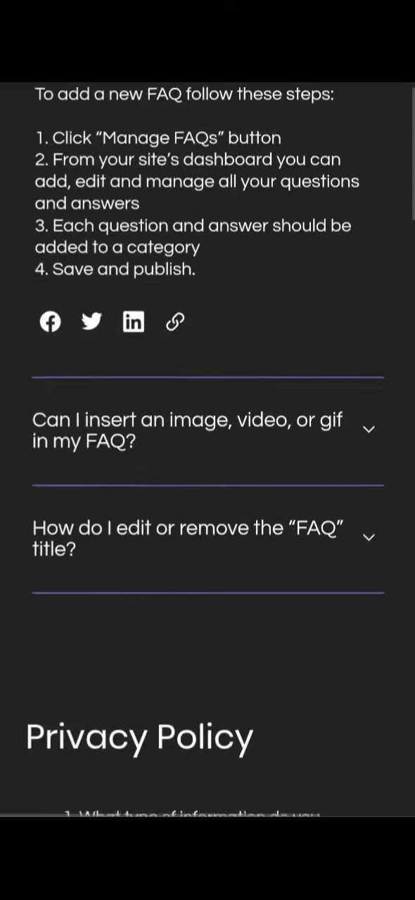
{"action": "scroll", "scroll_direction": "down", "scroll_amount": 3}
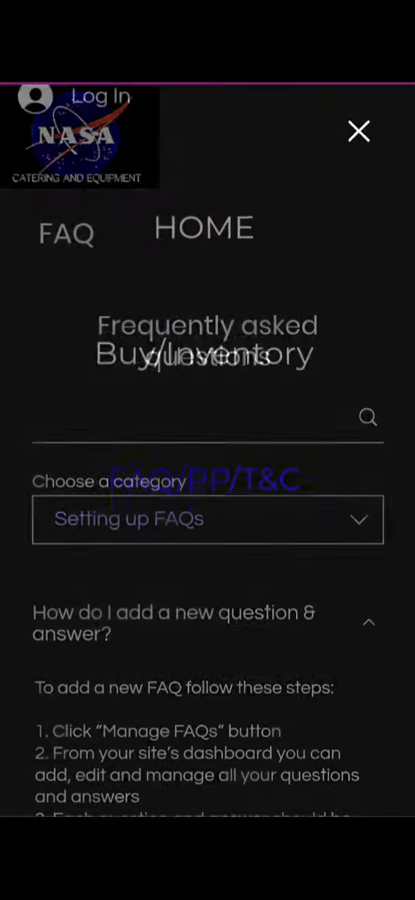
{"action": "left_click", "coordinate": [359, 132]}
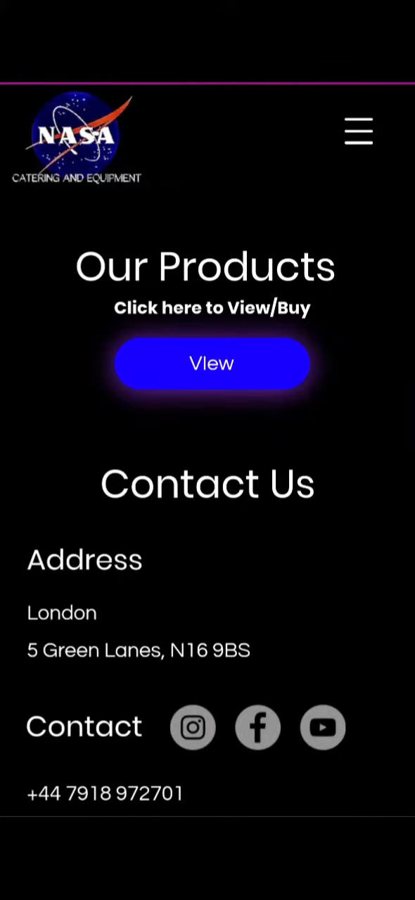
Briefly view Our Products, then scroll the home page to contact email and opening hours.
{"action": "left_click", "coordinate": [211, 363]}
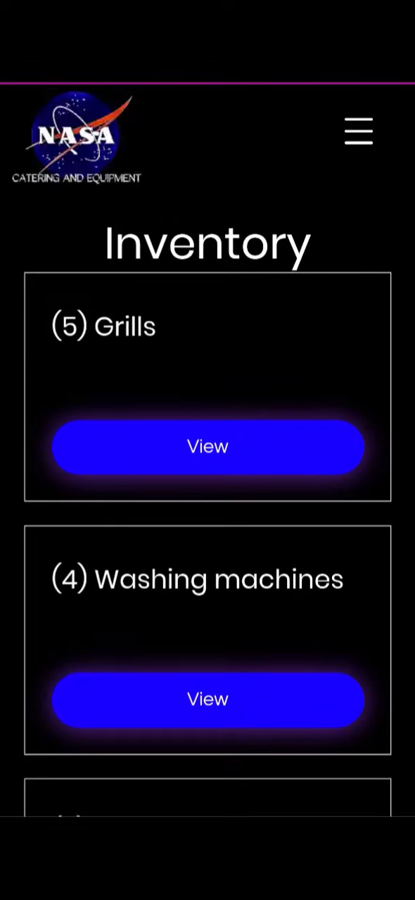
{"action": "scroll", "scroll_direction": "down", "scroll_amount": 3}
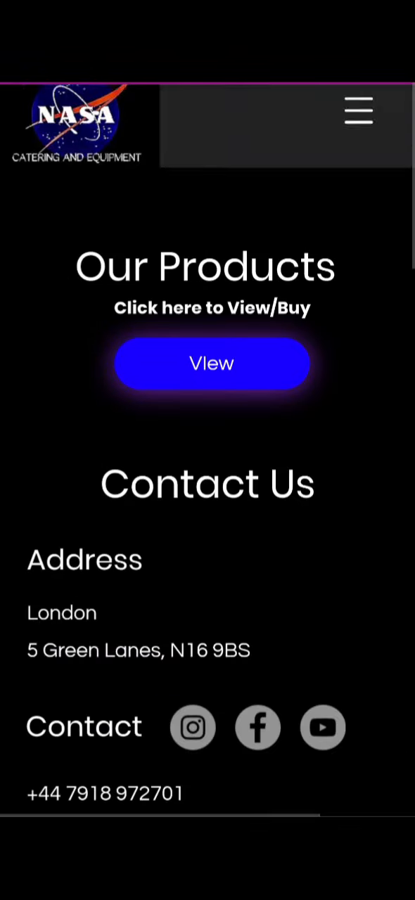
{"action": "scroll", "scroll_direction": "down", "scroll_amount": 3}
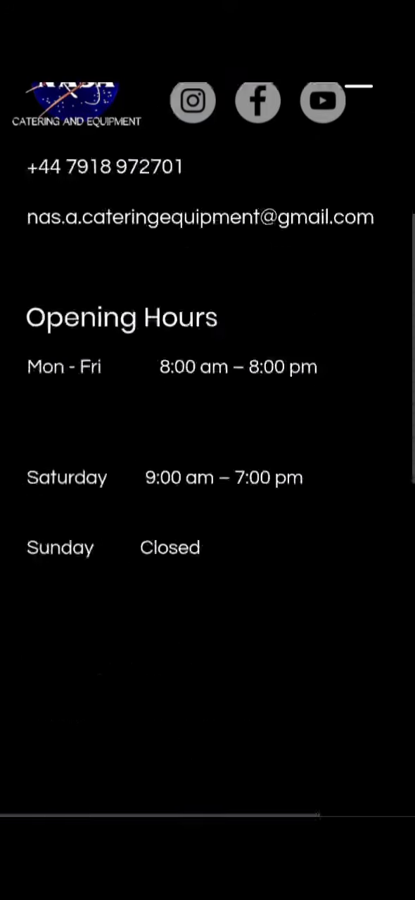